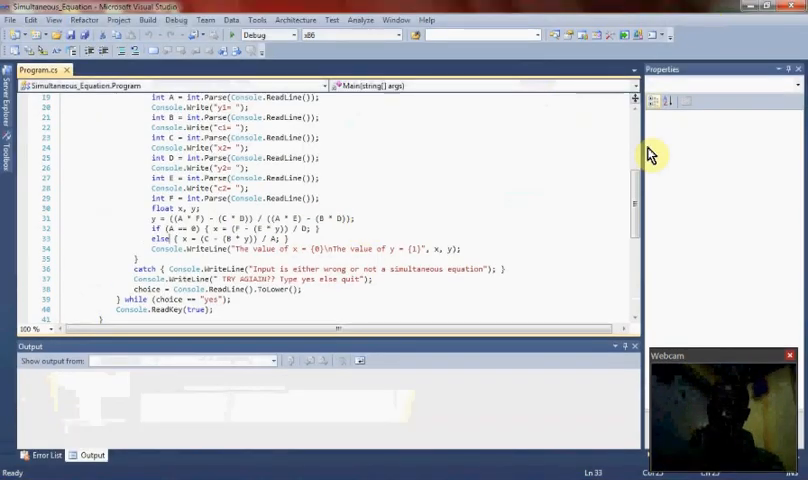
# Walk through the handwritten derivation of the x and y formulas in Photo Viewer.
pyautogui.scroll(3)
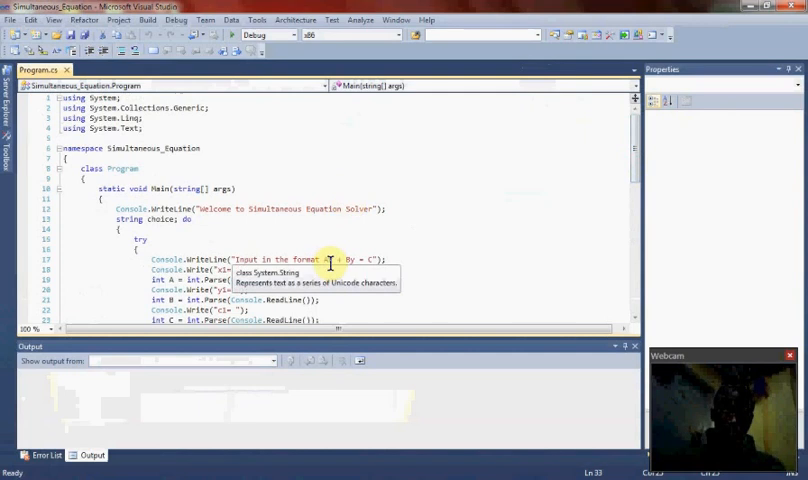
pyautogui.scroll(-3)
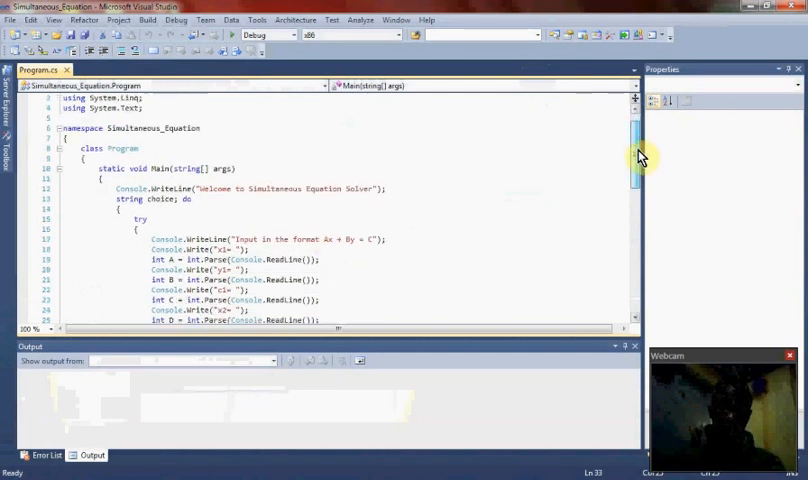
pyautogui.scroll(-3)
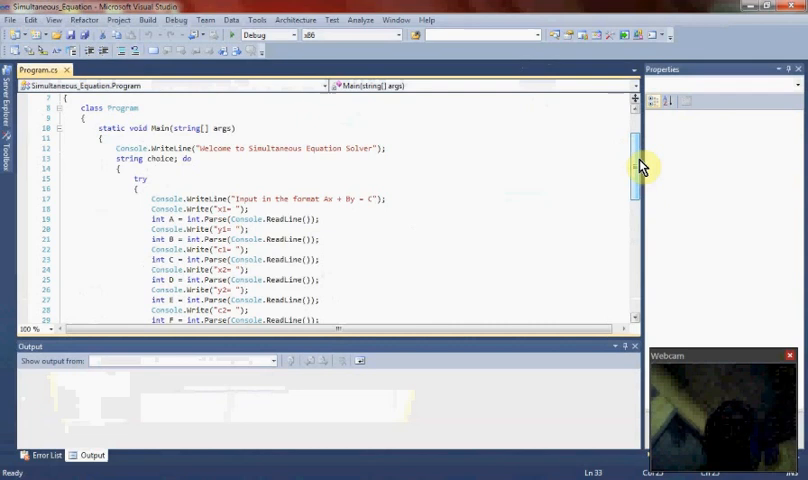
pyautogui.moveTo(175, 160)
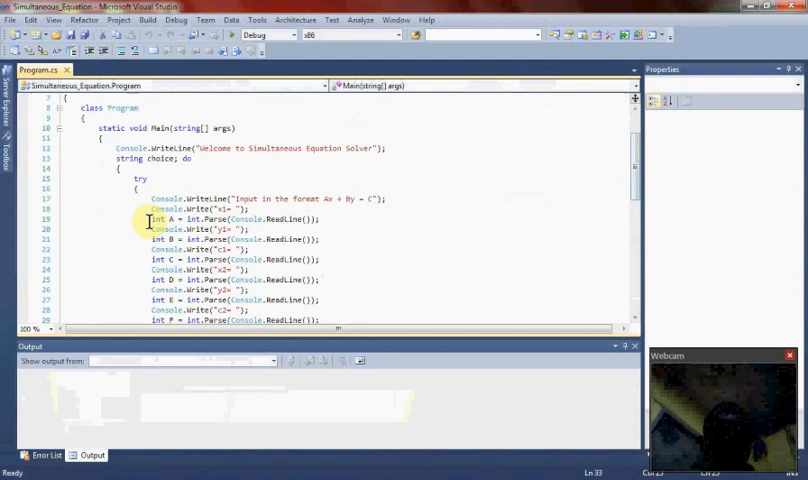
pyautogui.moveTo(558, 163)
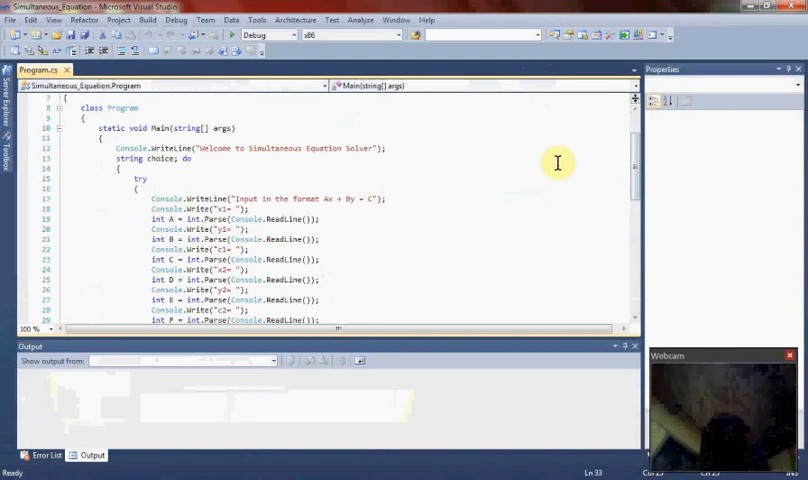
pyautogui.scroll(-3)
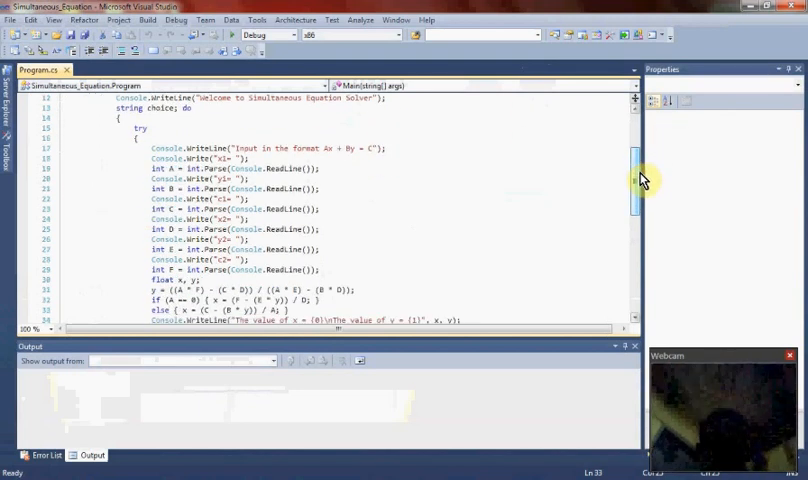
pyautogui.scroll(-3)
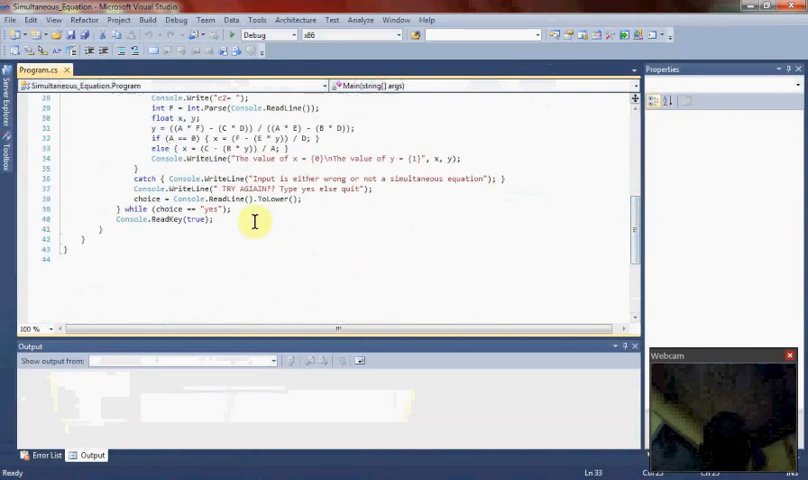
pyautogui.moveTo(345, 177)
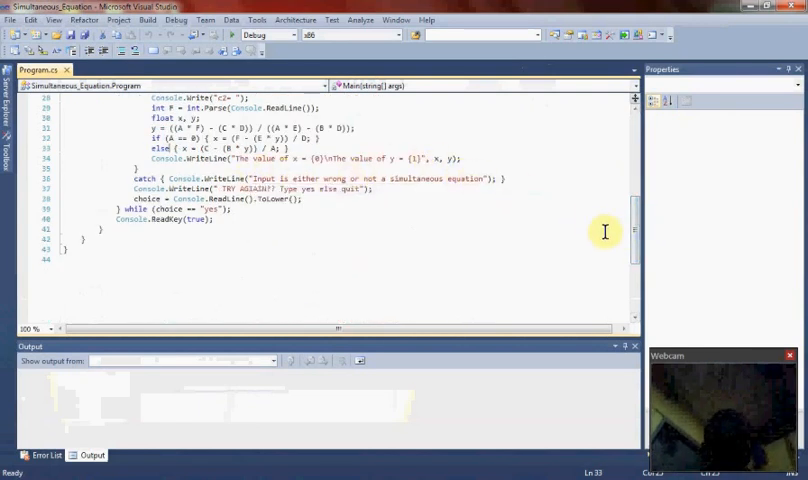
pyautogui.scroll(3)
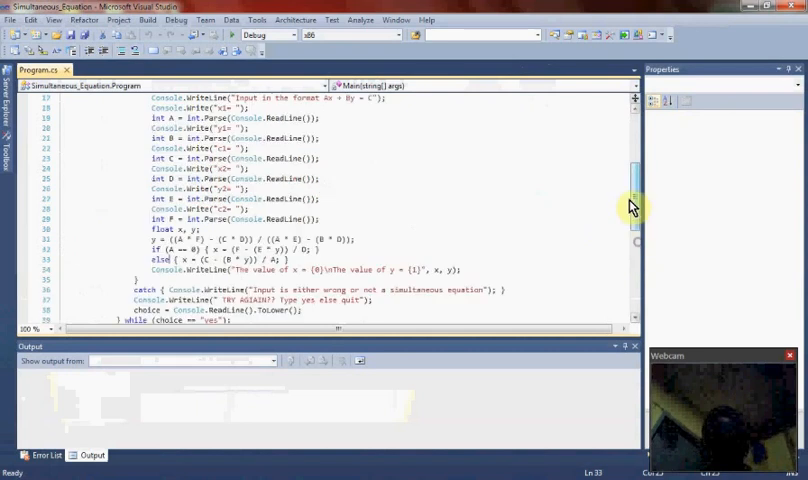
pyautogui.scroll(3)
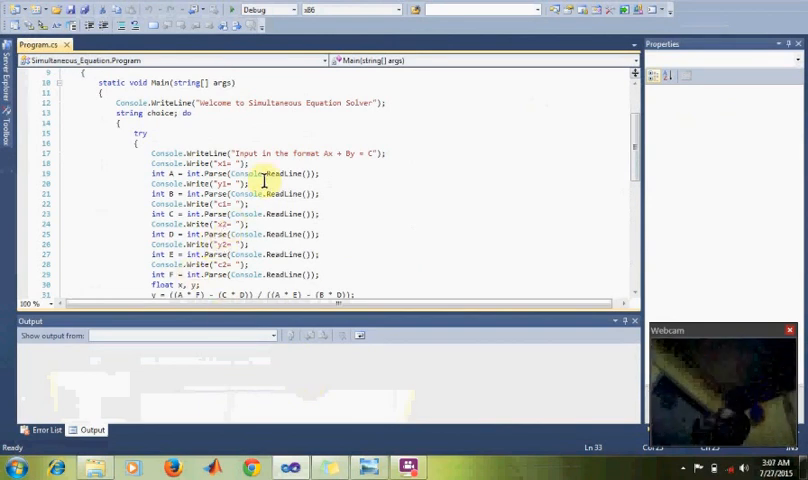
pyautogui.moveTo(308, 315)
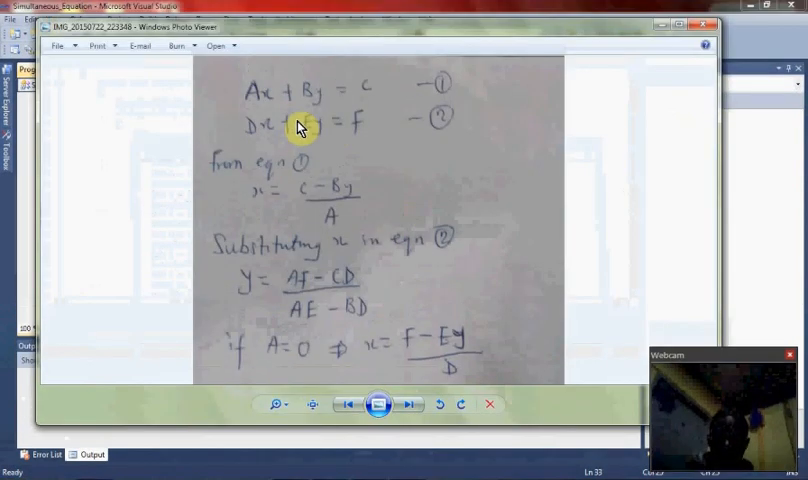
pyautogui.moveTo(272, 110)
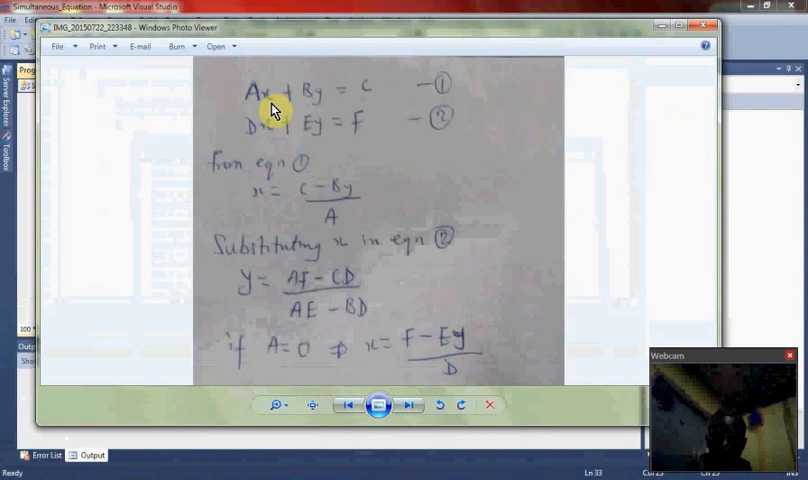
pyautogui.moveTo(255, 148)
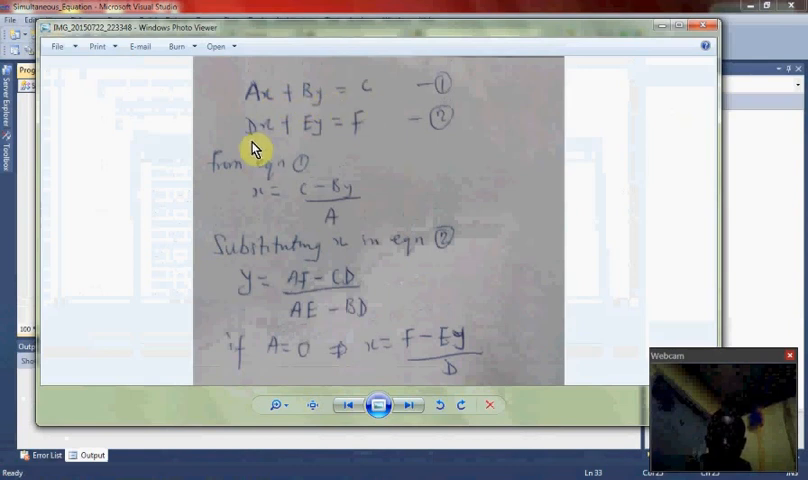
pyautogui.moveTo(265, 133)
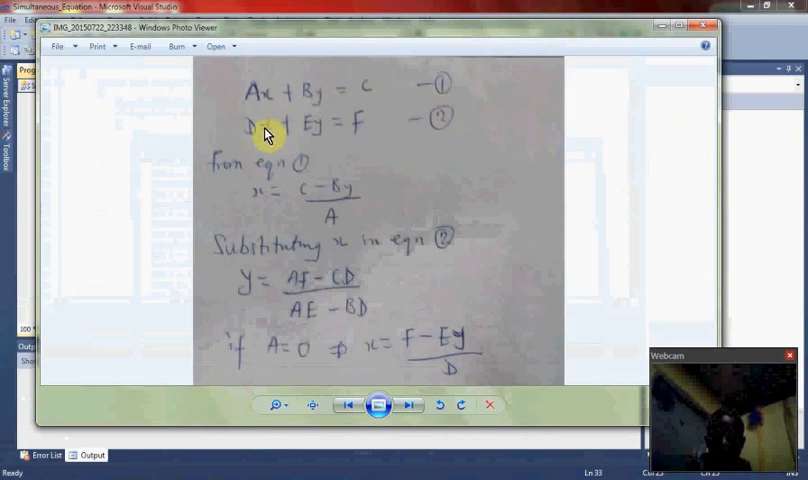
pyautogui.moveTo(378, 128)
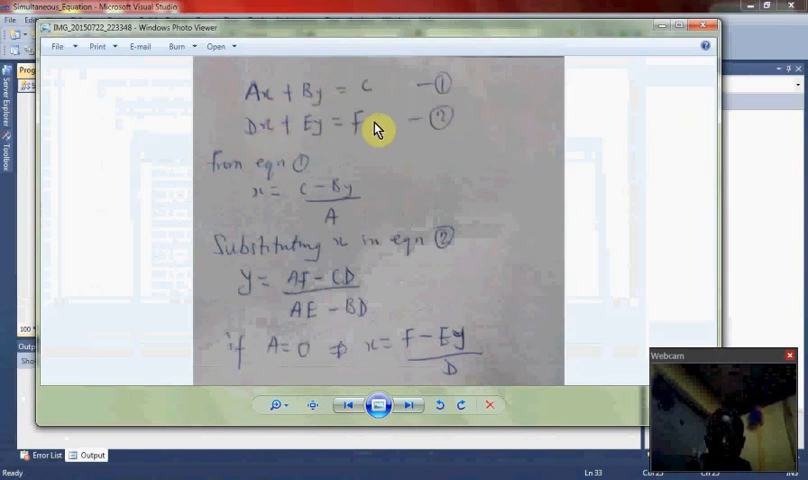
pyautogui.moveTo(212, 188)
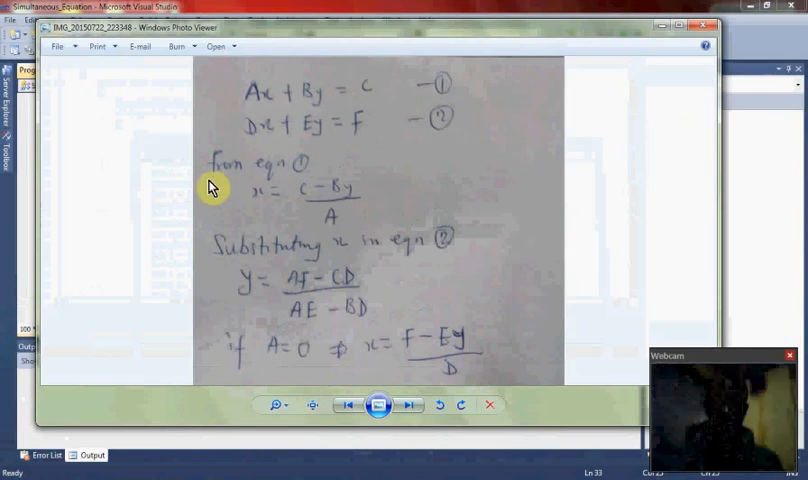
pyautogui.moveTo(338, 203)
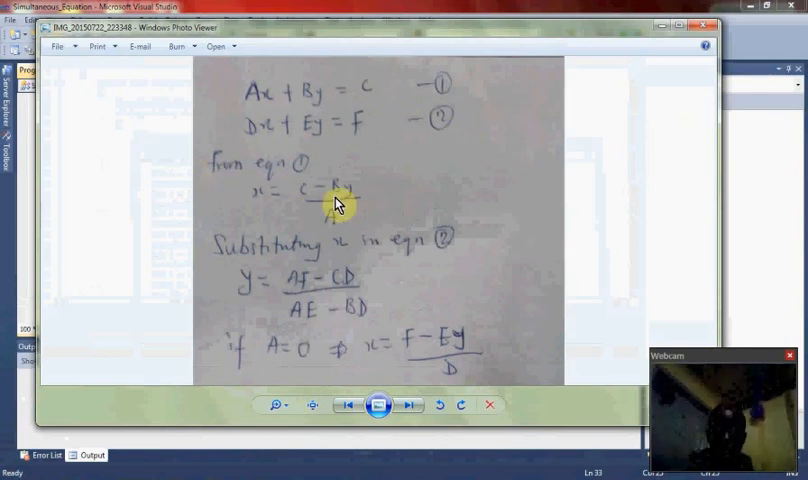
pyautogui.moveTo(328, 175)
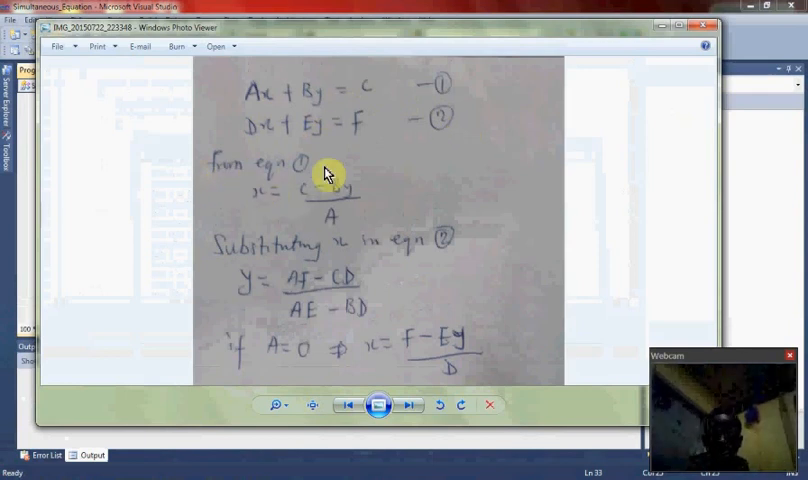
pyautogui.moveTo(362, 257)
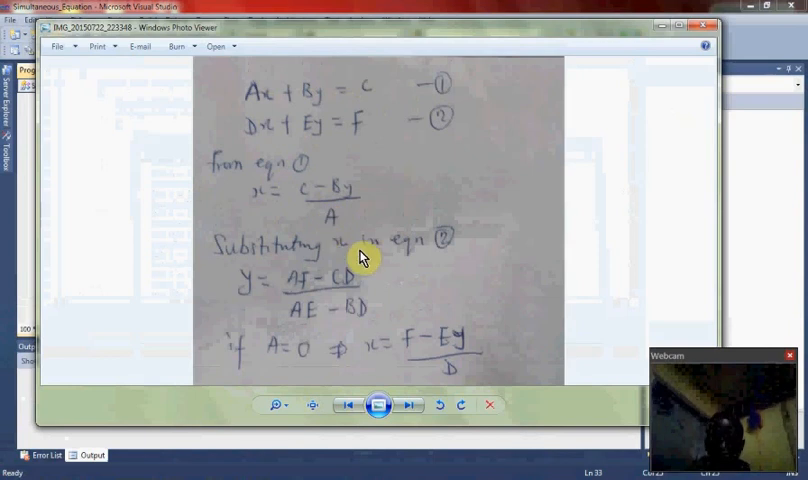
pyautogui.moveTo(306, 228)
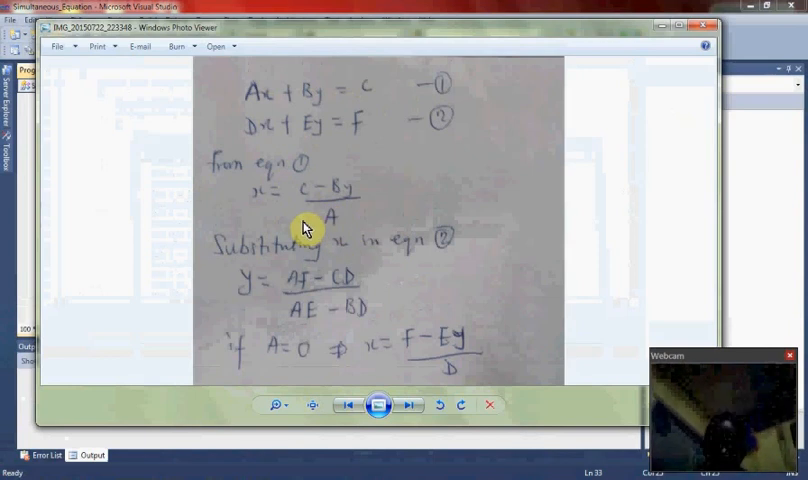
pyautogui.moveTo(343, 203)
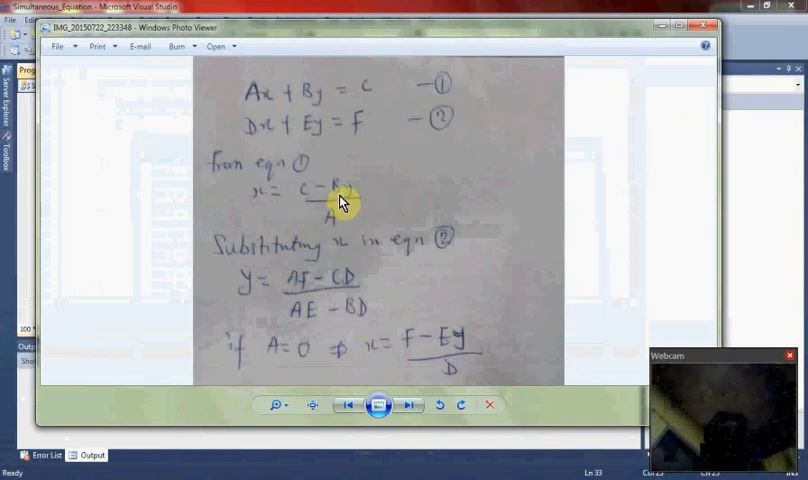
pyautogui.moveTo(255, 293)
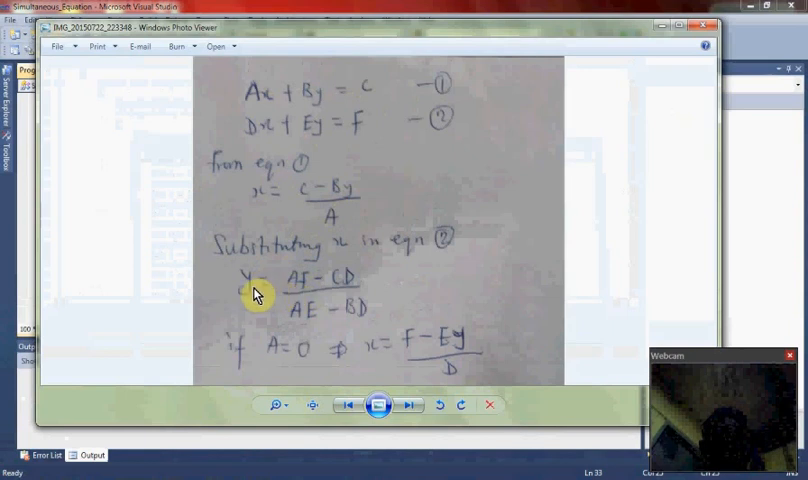
pyautogui.moveTo(350, 257)
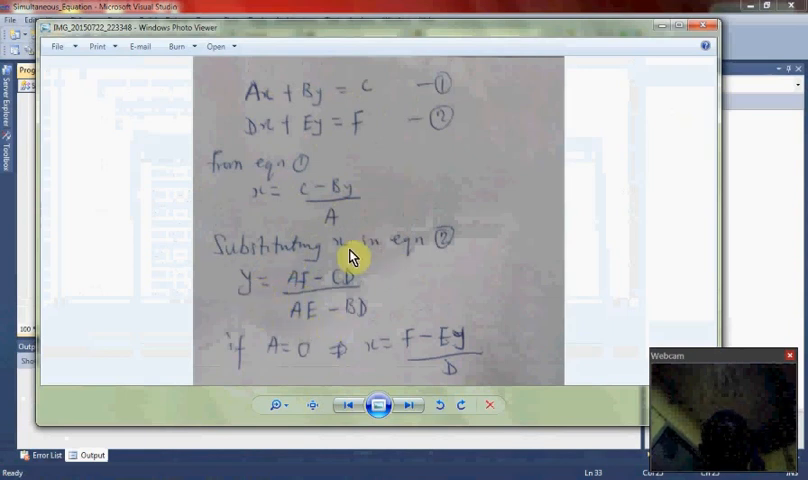
pyautogui.moveTo(293, 300)
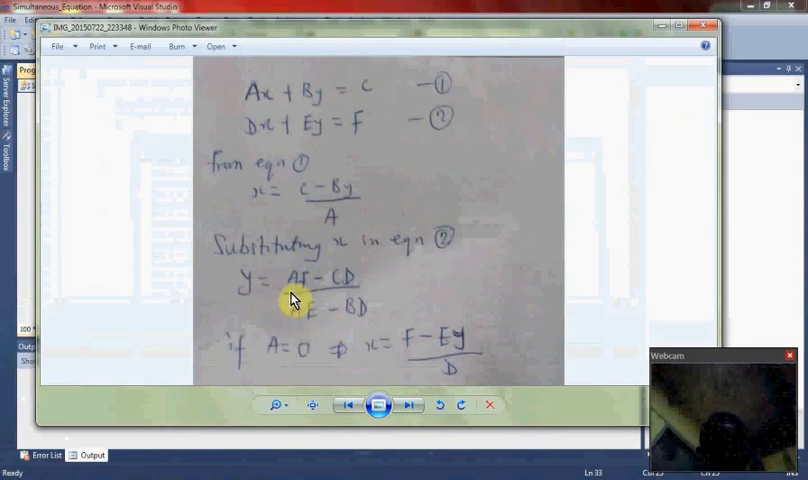
pyautogui.moveTo(337, 340)
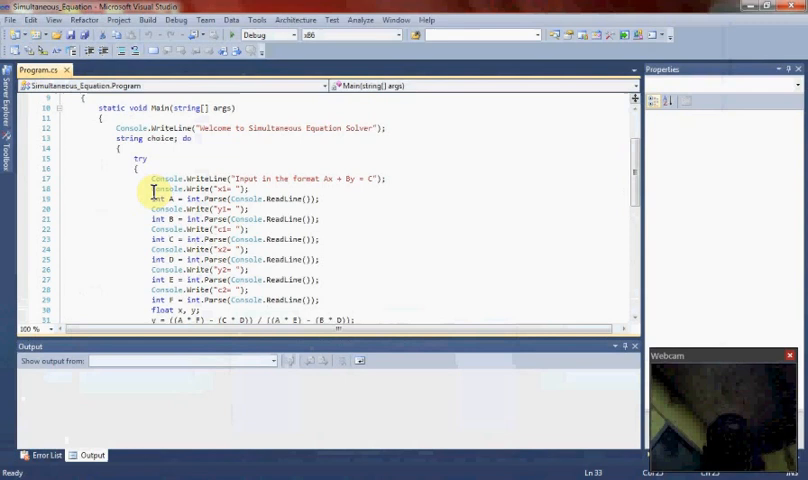
pyautogui.moveTo(287, 193)
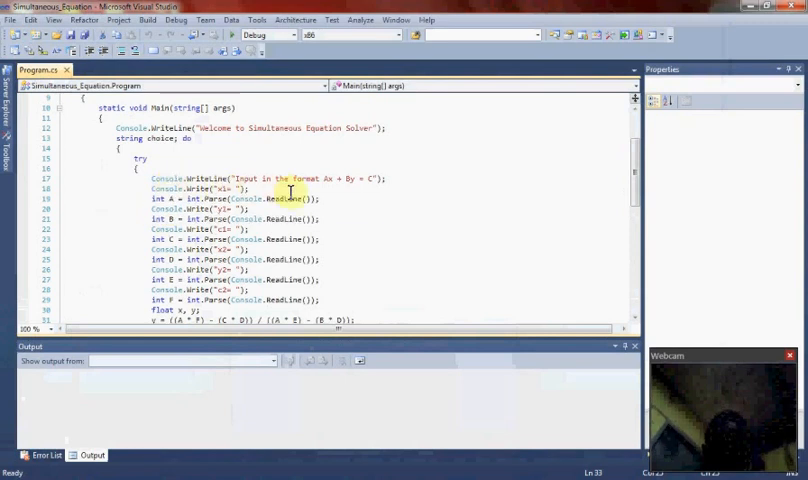
pyautogui.moveTo(295, 197)
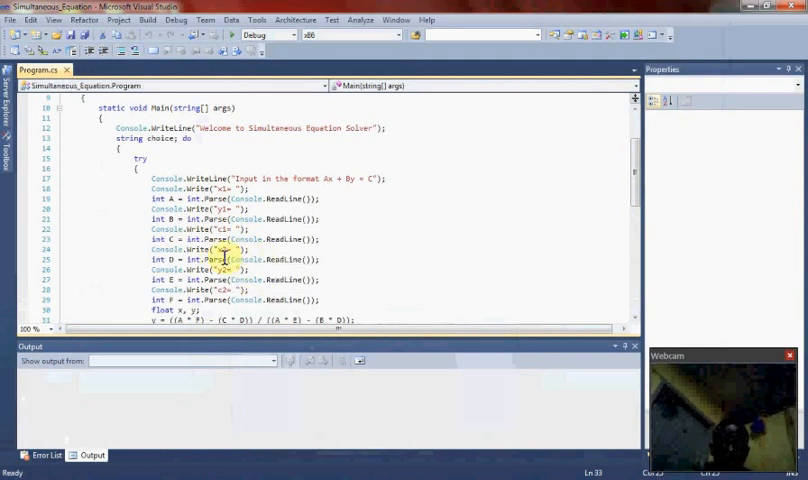
pyautogui.moveTo(235, 250)
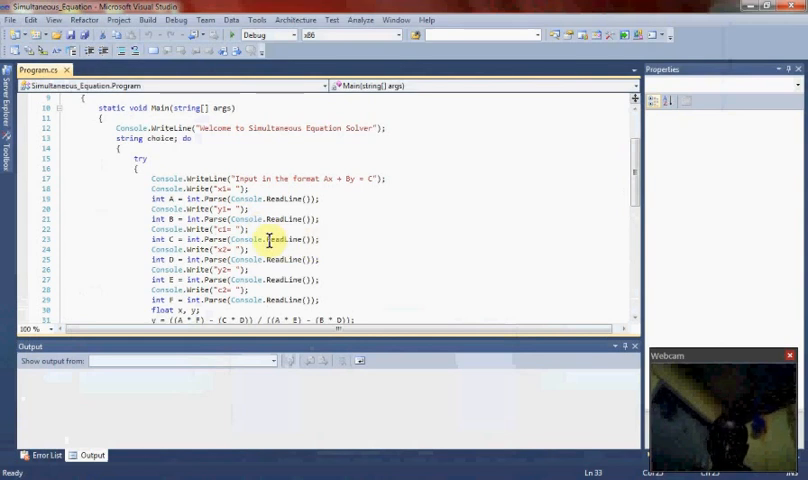
pyautogui.moveTo(295, 239)
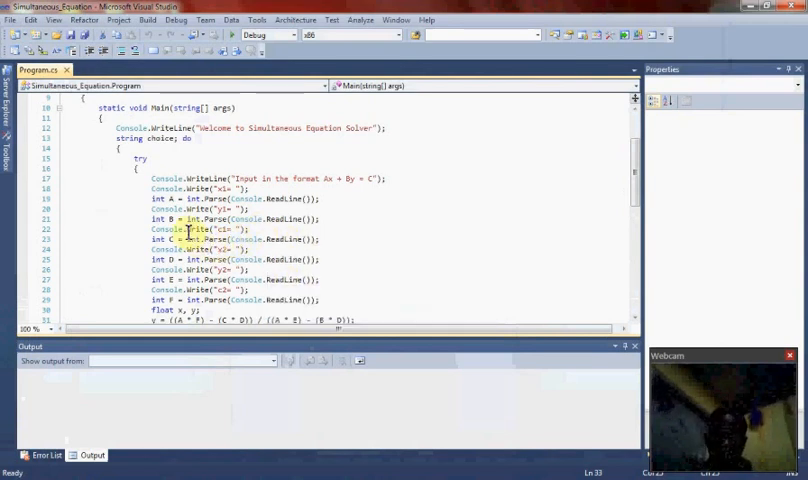
pyautogui.moveTo(213, 239)
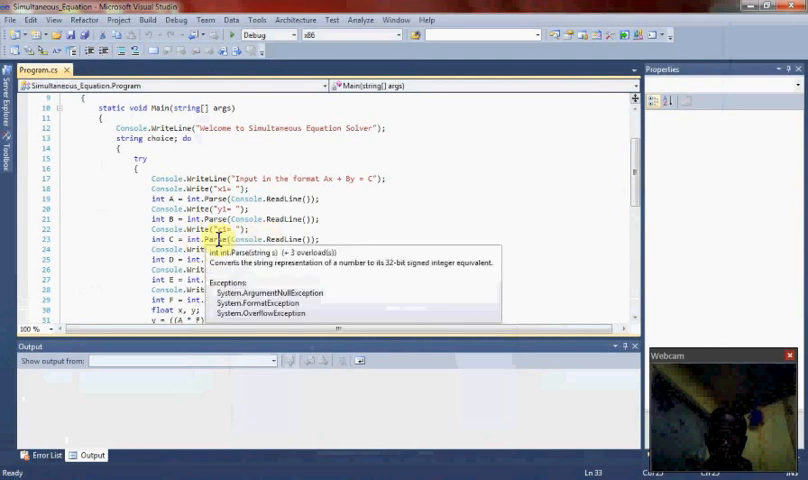
pyautogui.moveTo(250, 238)
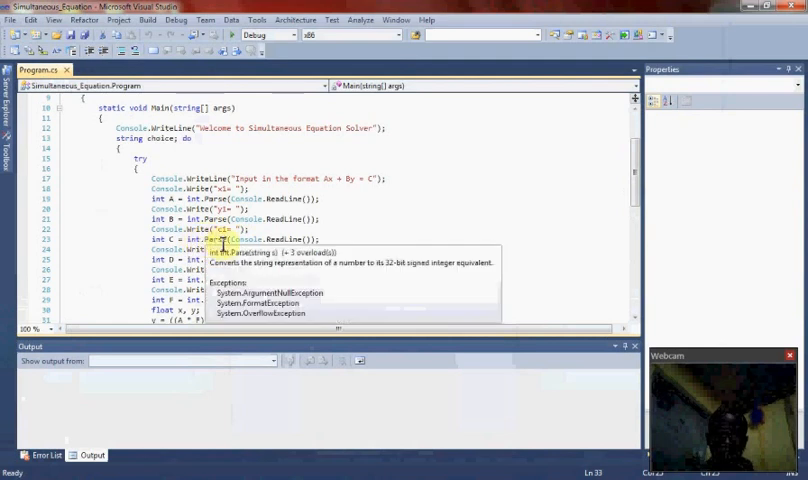
pyautogui.moveTo(200, 249)
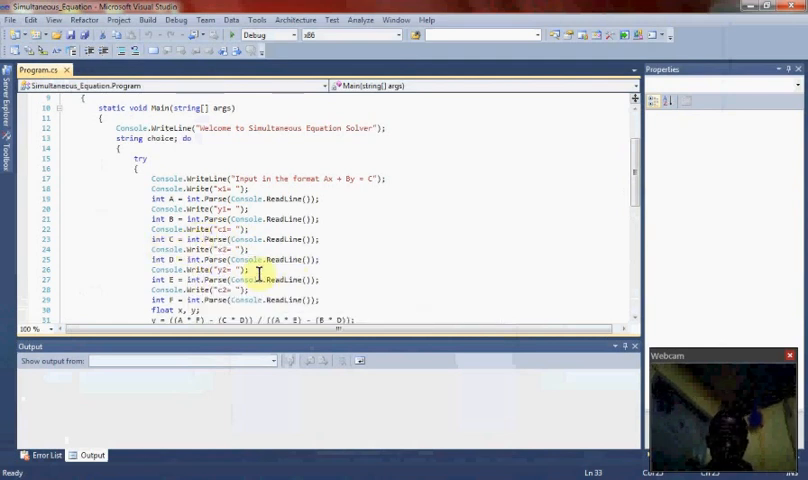
pyautogui.moveTo(639, 185)
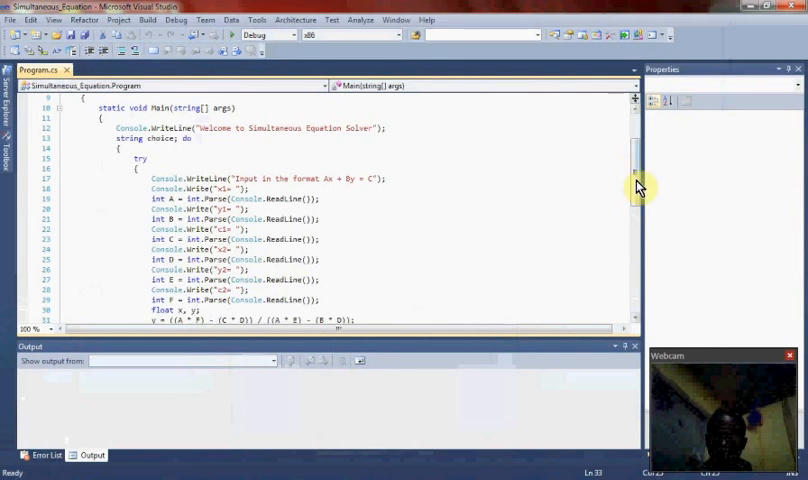
pyautogui.scroll(-3)
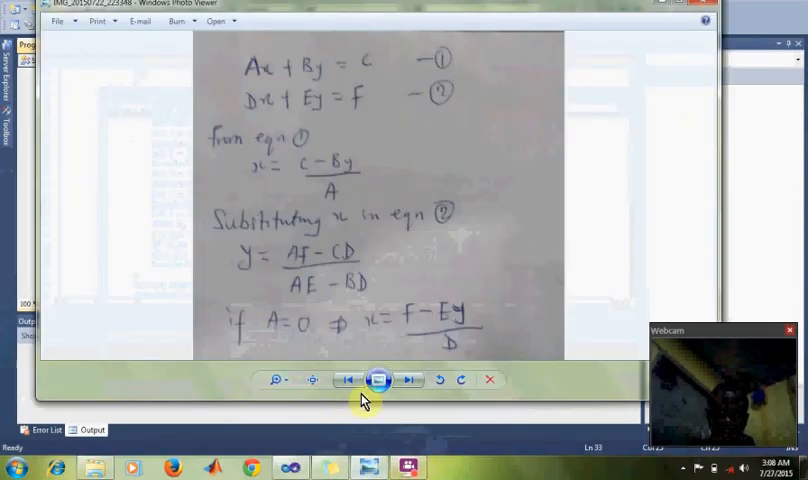
pyautogui.moveTo(305, 264)
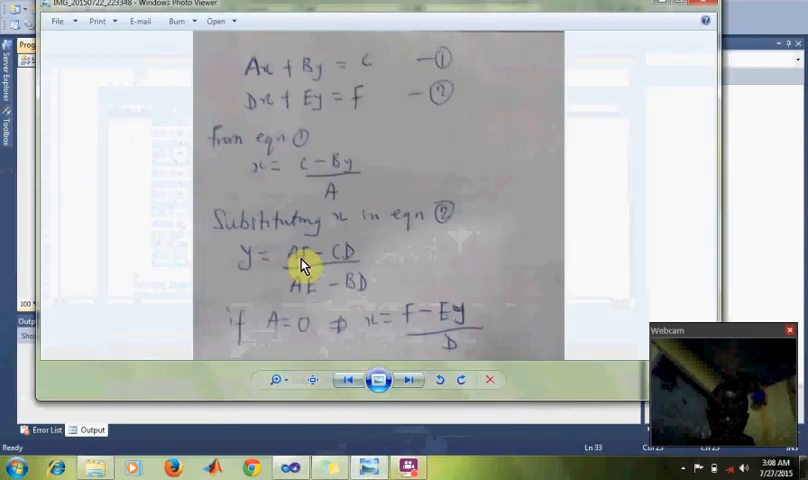
pyautogui.moveTo(317, 308)
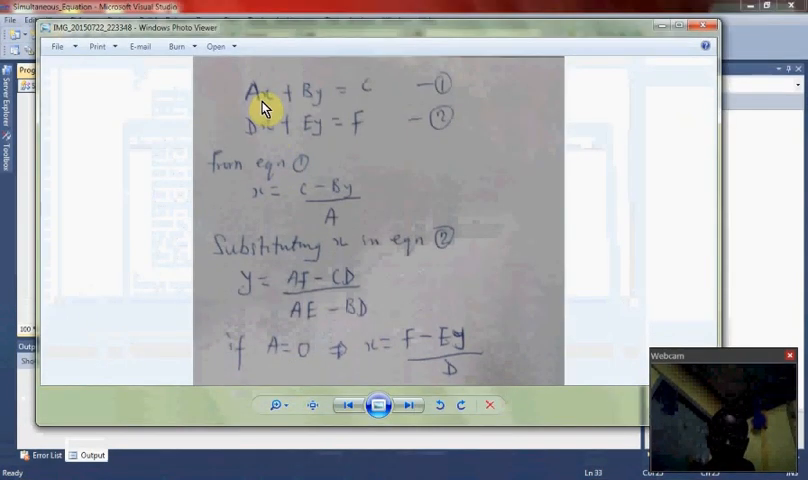
pyautogui.moveTo(280, 107)
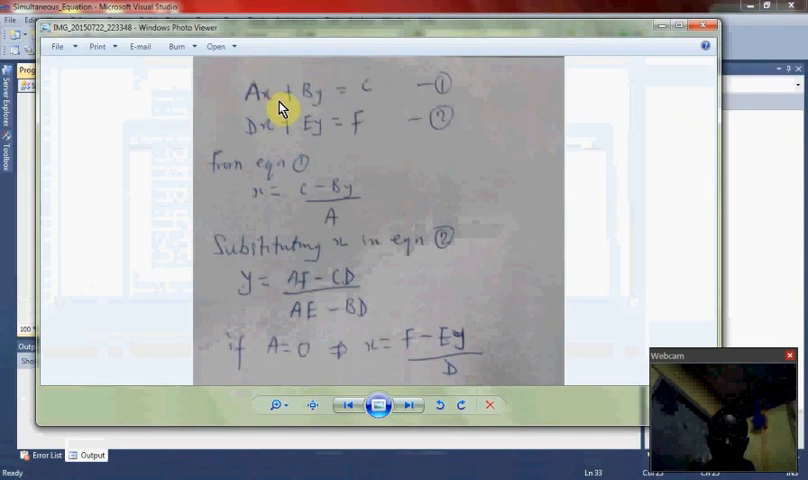
pyautogui.moveTo(323, 105)
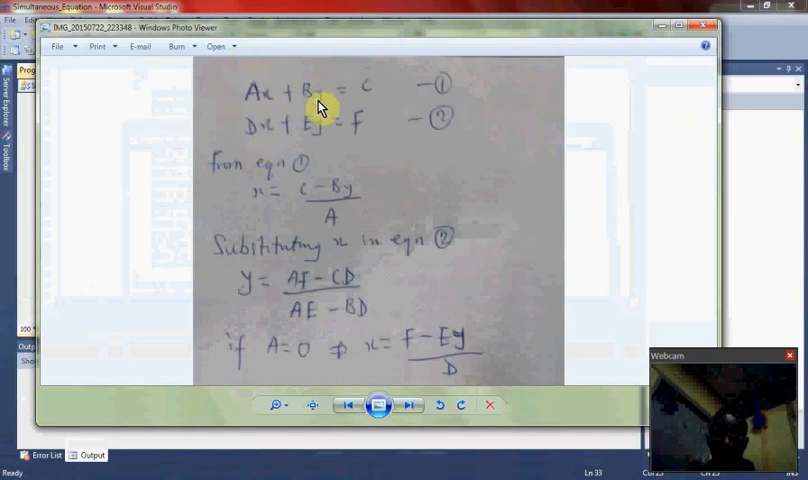
pyautogui.moveTo(266, 144)
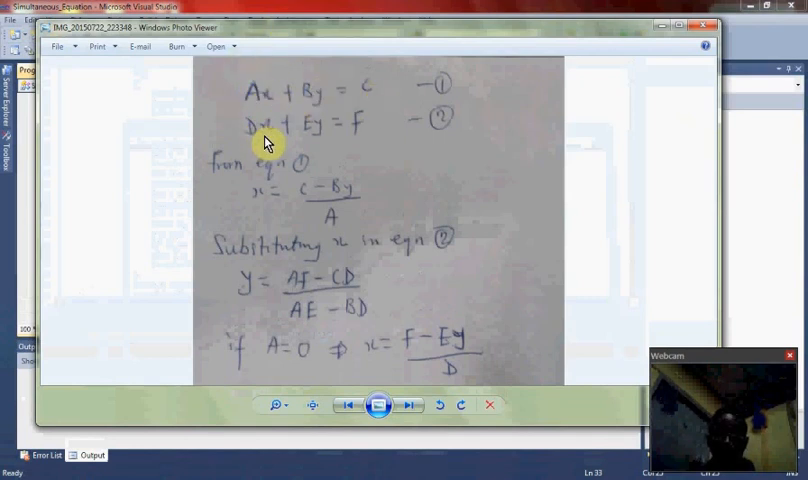
pyautogui.moveTo(290, 147)
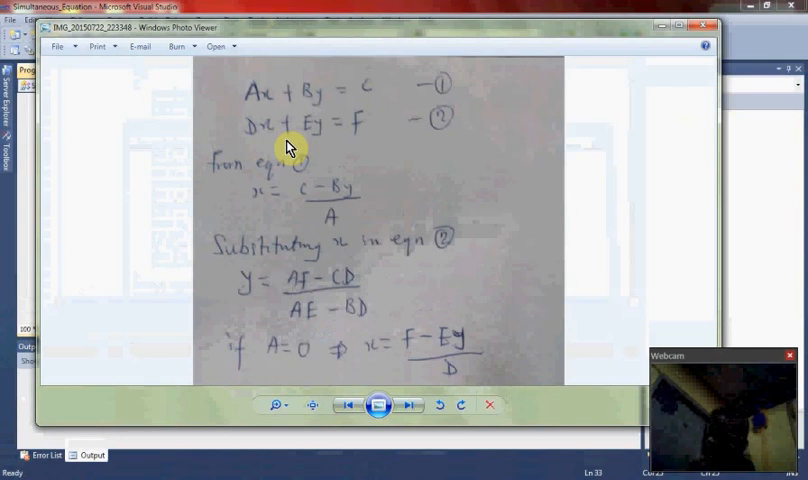
pyautogui.moveTo(248, 130)
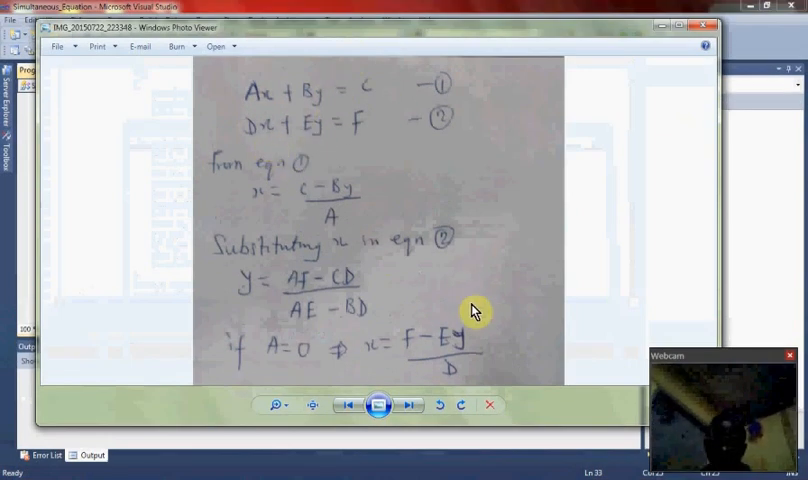
pyautogui.moveTo(408, 359)
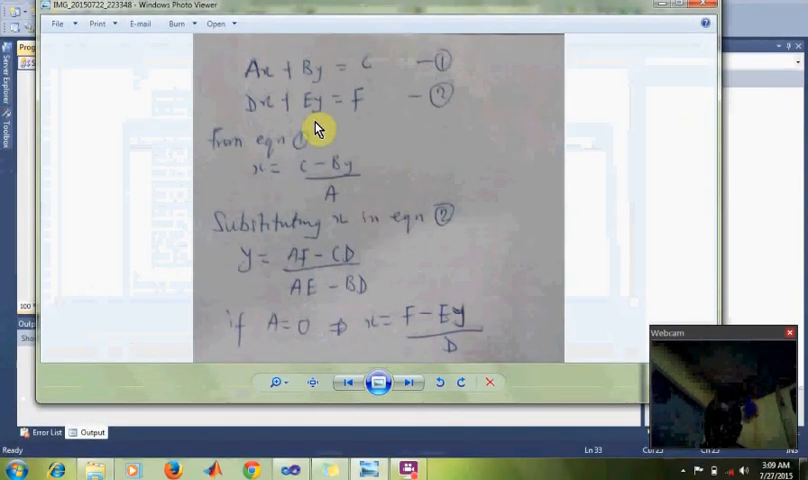
pyautogui.moveTo(348, 173)
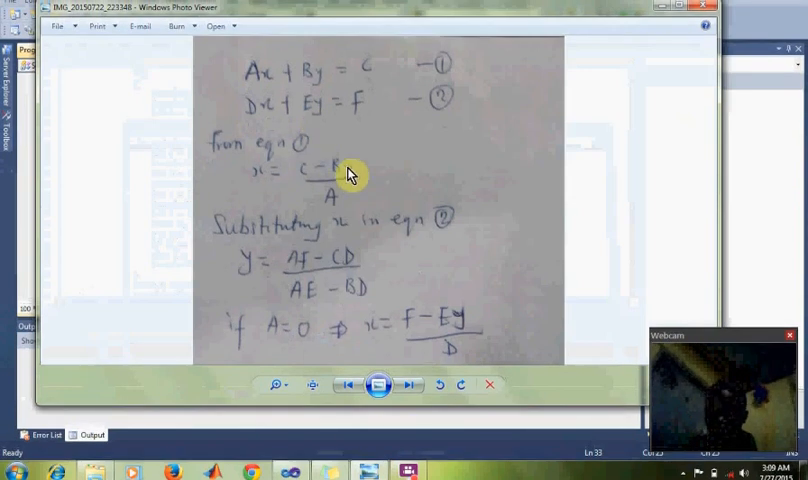
pyautogui.moveTo(345, 140)
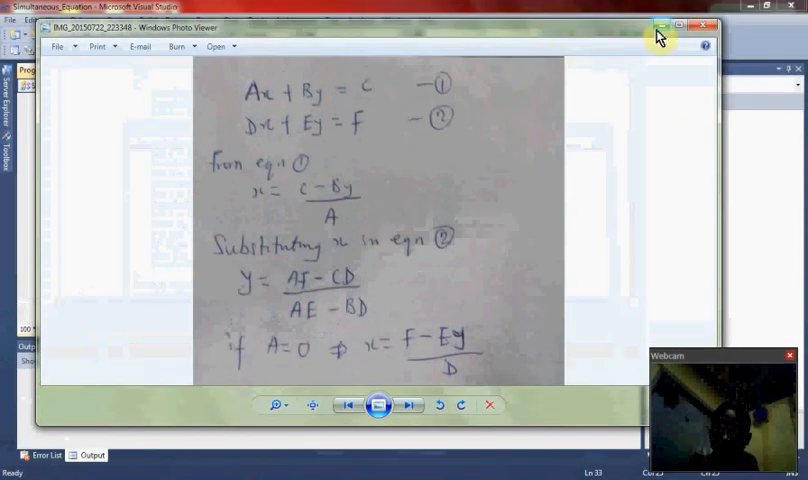
pyautogui.moveTo(658, 27)
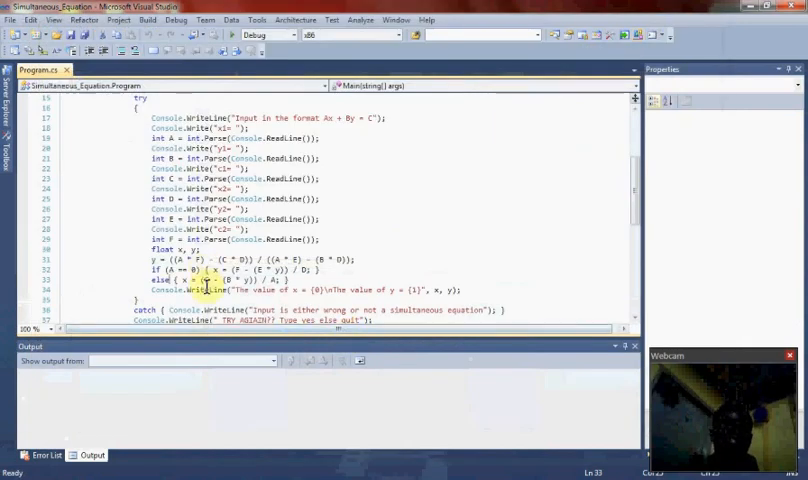
pyautogui.moveTo(265, 298)
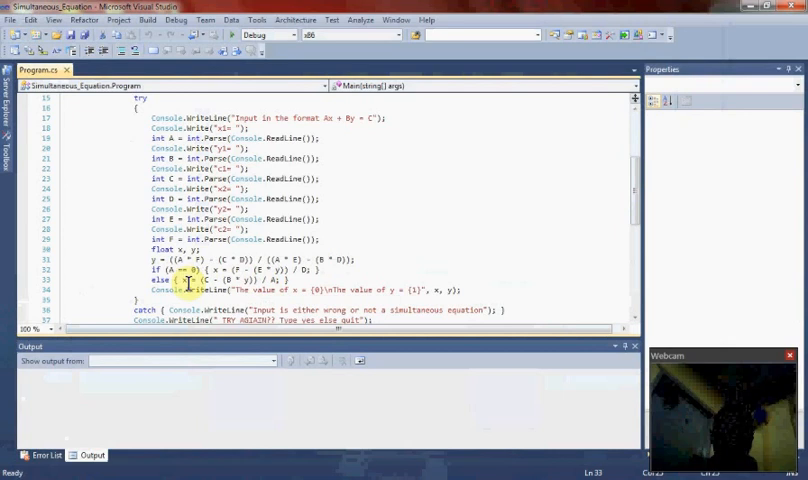
pyautogui.moveTo(188, 288)
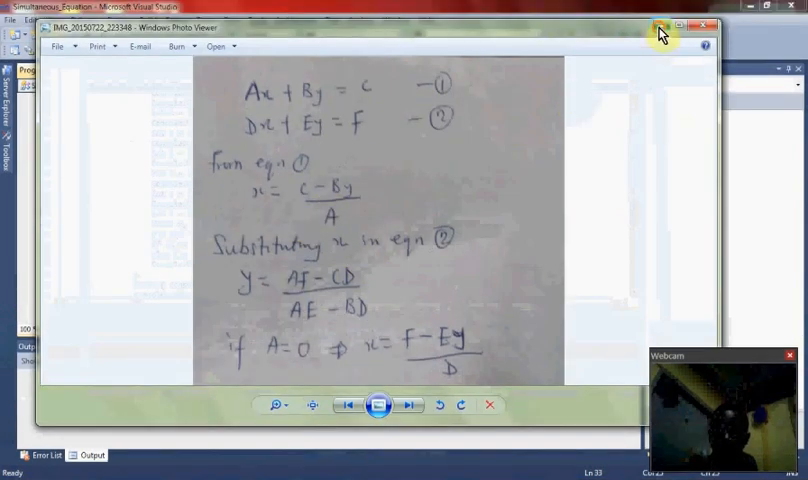
pyautogui.click(659, 27)
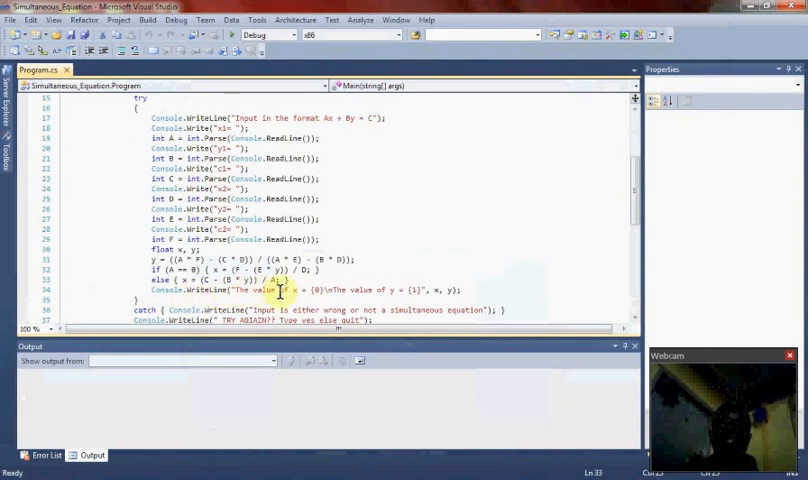
pyautogui.moveTo(325, 290)
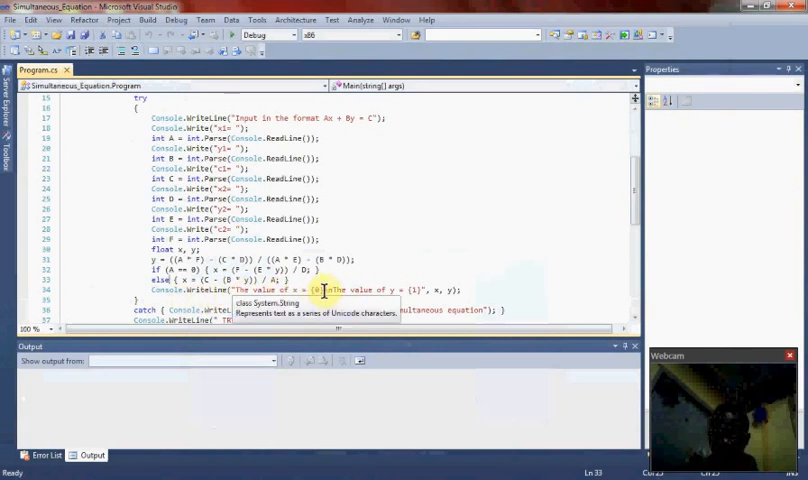
pyautogui.moveTo(330, 291)
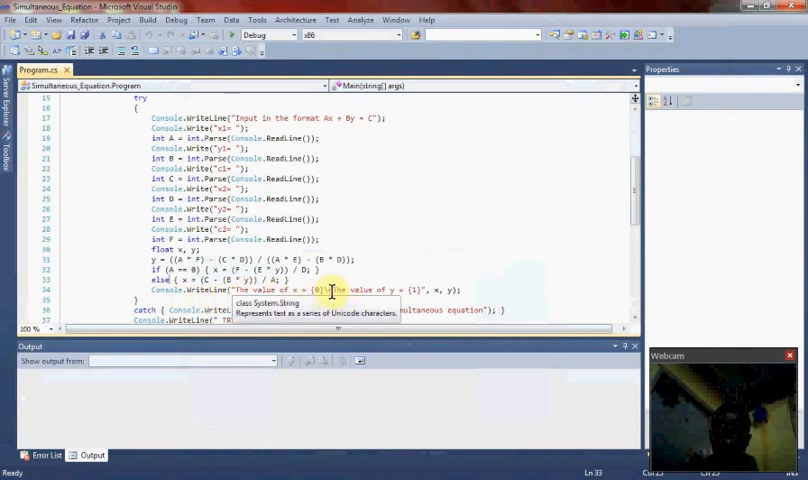
pyautogui.moveTo(318, 296)
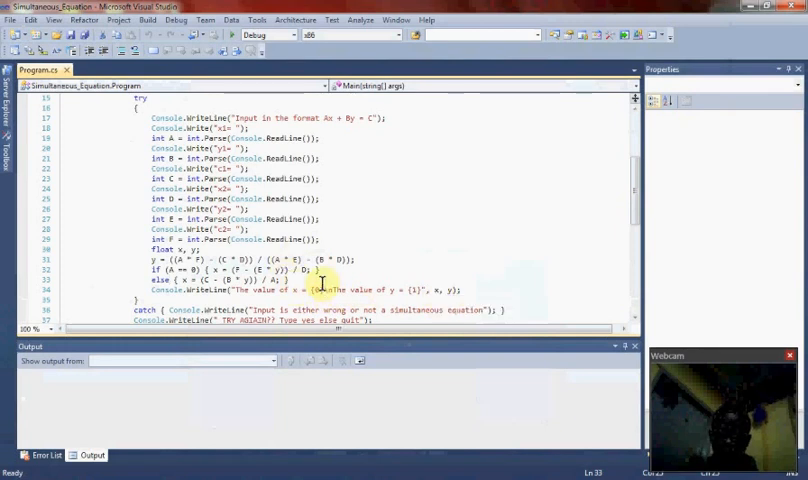
pyautogui.moveTo(391, 252)
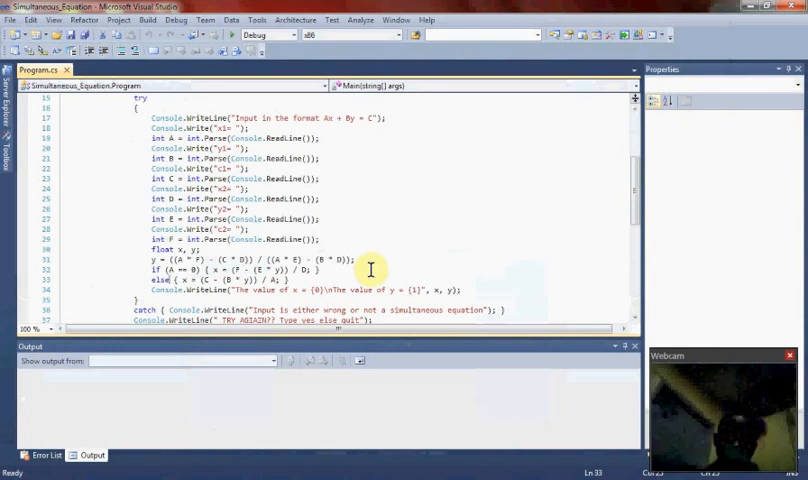
pyautogui.moveTo(347, 296)
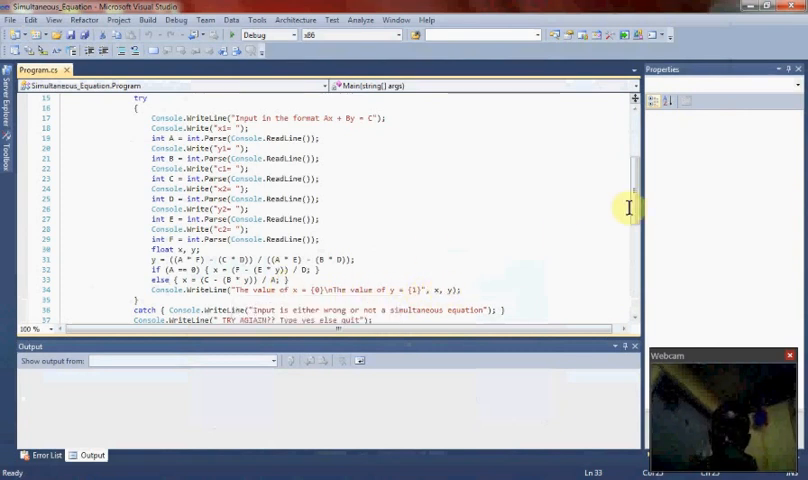
# Review Program.cs and break the 'do' on line 13 onto its own line.
pyautogui.scroll(-3)
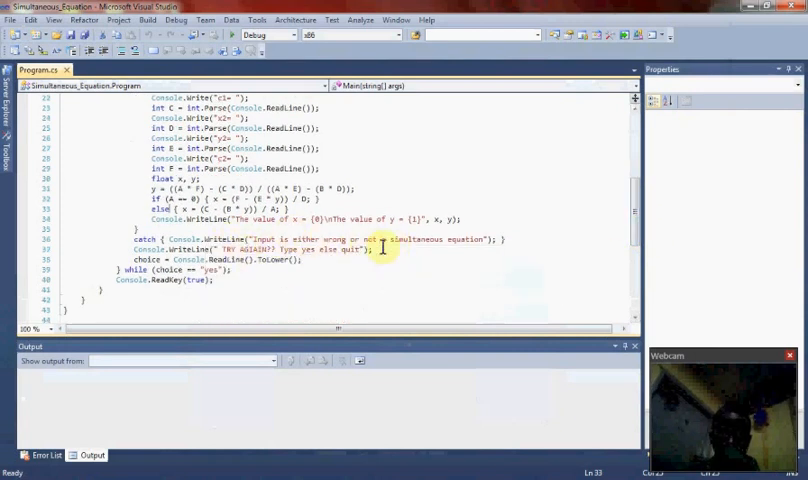
pyautogui.moveTo(253, 245)
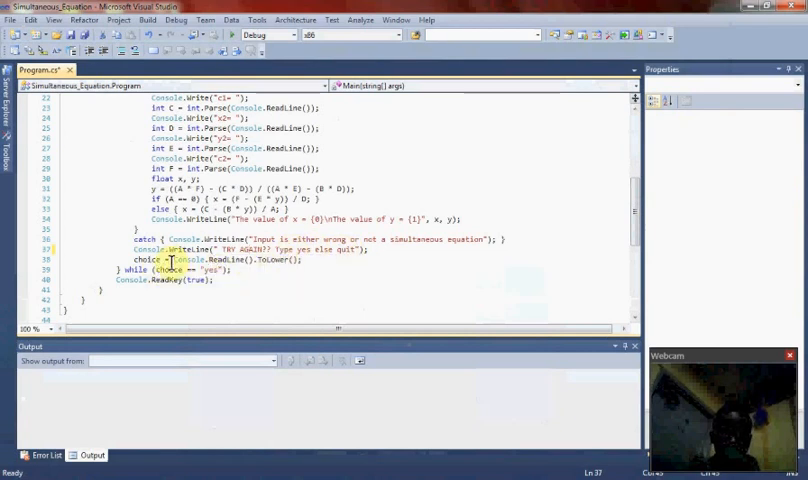
pyautogui.scroll(3)
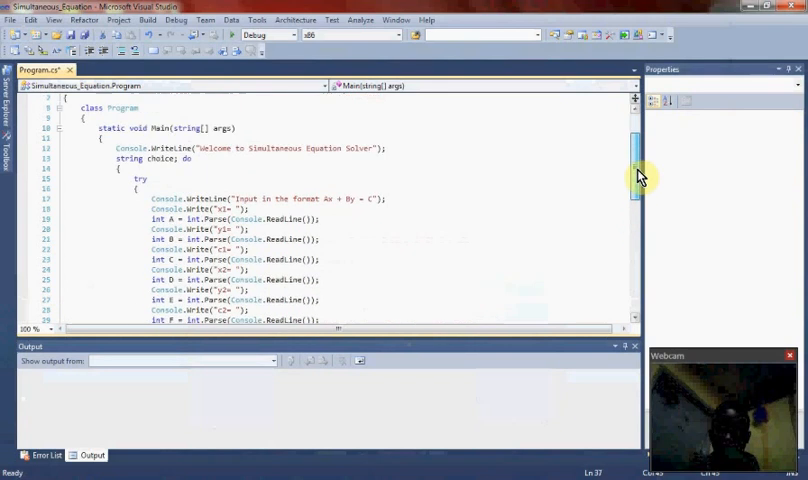
pyautogui.scroll(3)
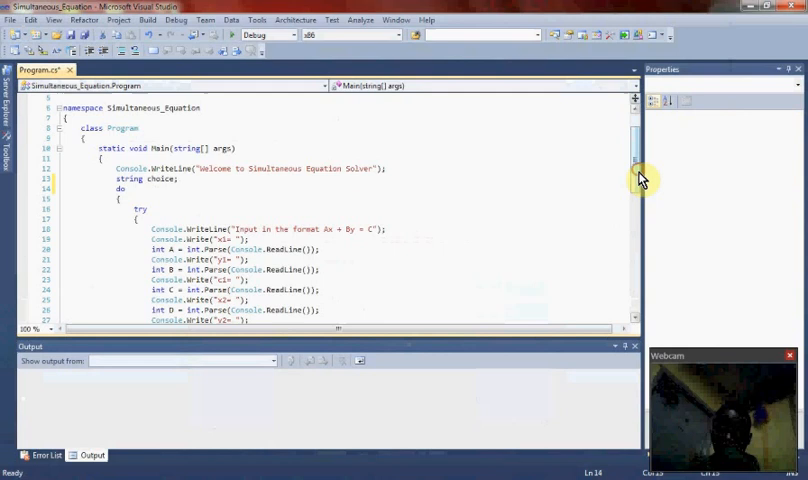
pyautogui.scroll(-3)
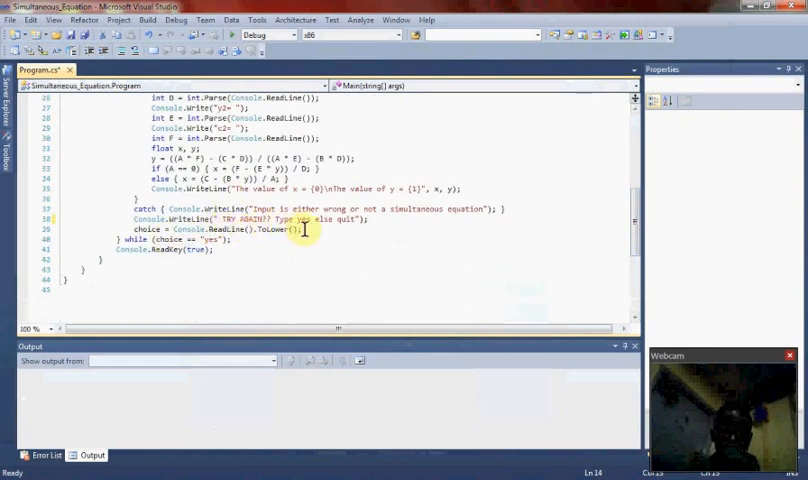
pyautogui.moveTo(215, 240)
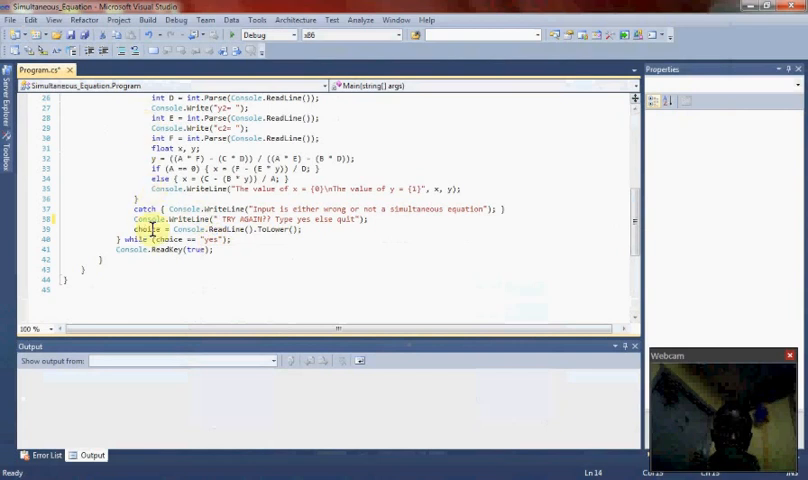
pyautogui.scroll(3)
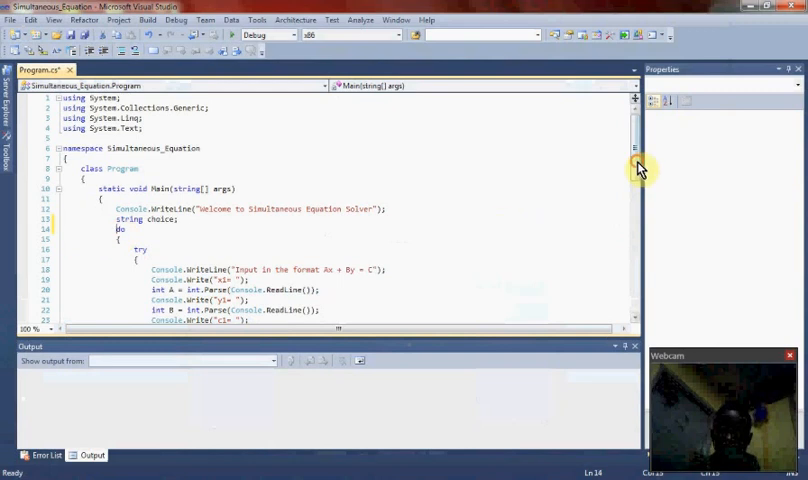
pyautogui.scroll(-3)
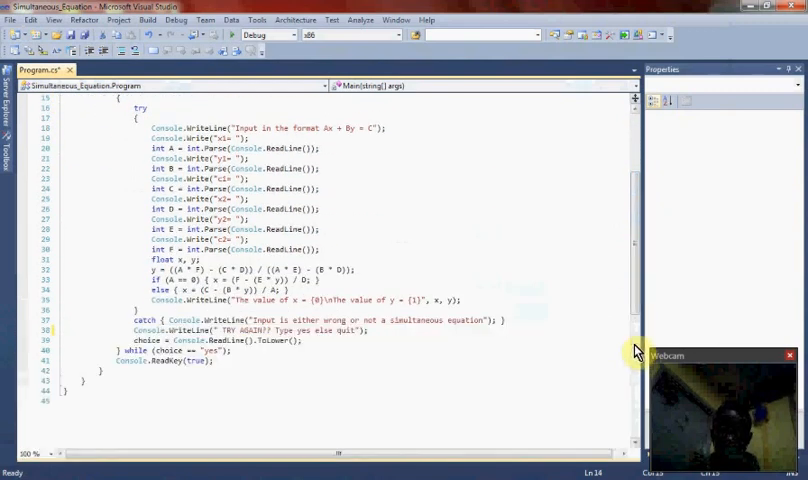
# Review the try block and start the solver with debugging.
pyautogui.scroll(3)
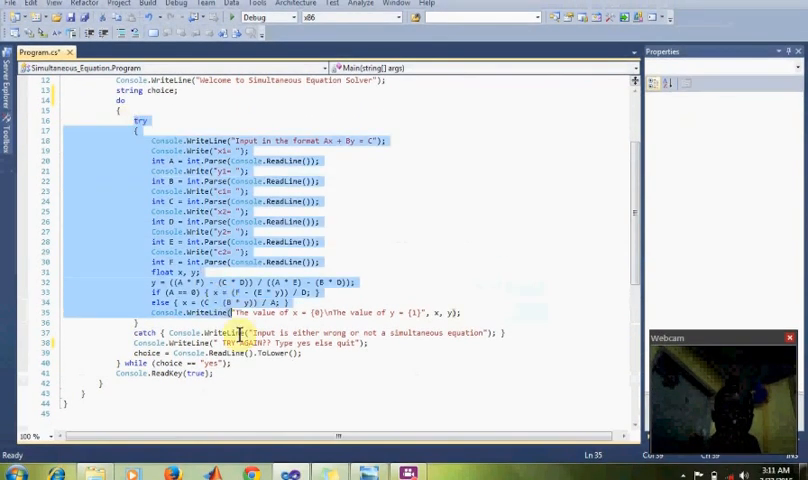
pyautogui.click(120, 107)
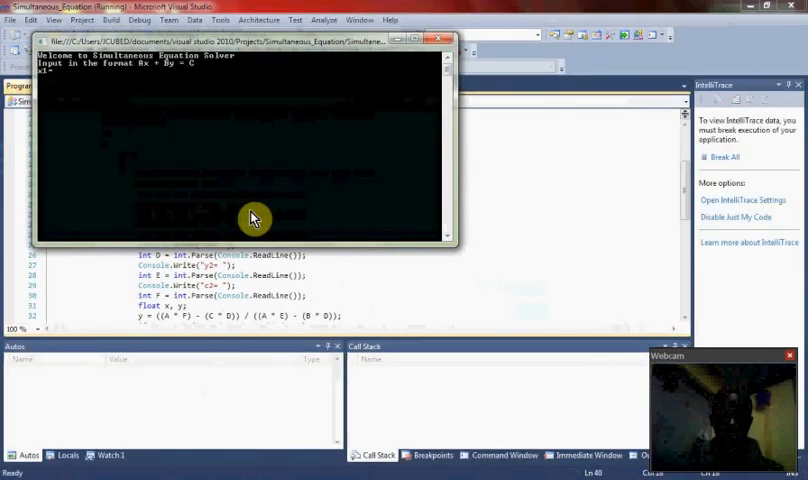
pyautogui.moveTo(340, 225)
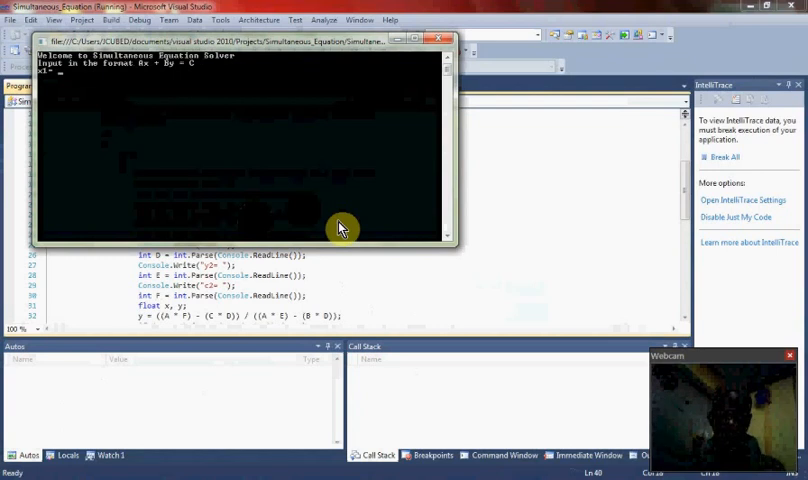
# Enter coefficients 1, 1, 2, 2, 3, 6 at the x1–c2 prompts.
pyautogui.write('1')
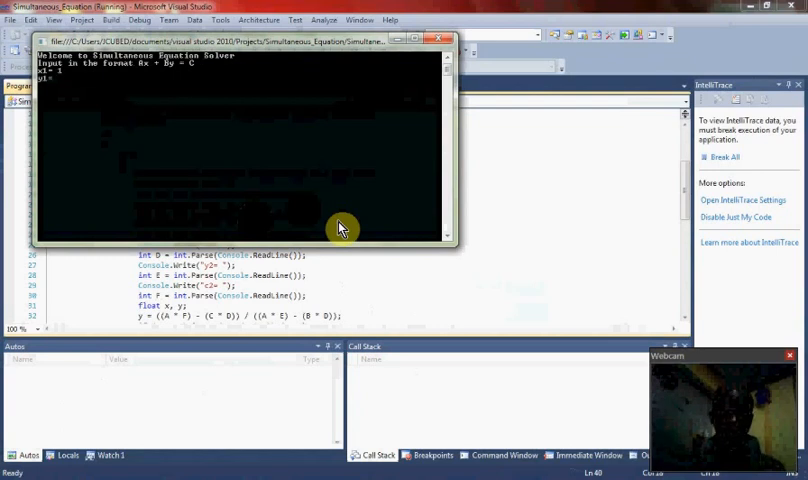
pyautogui.write('1')
pyautogui.write('2')
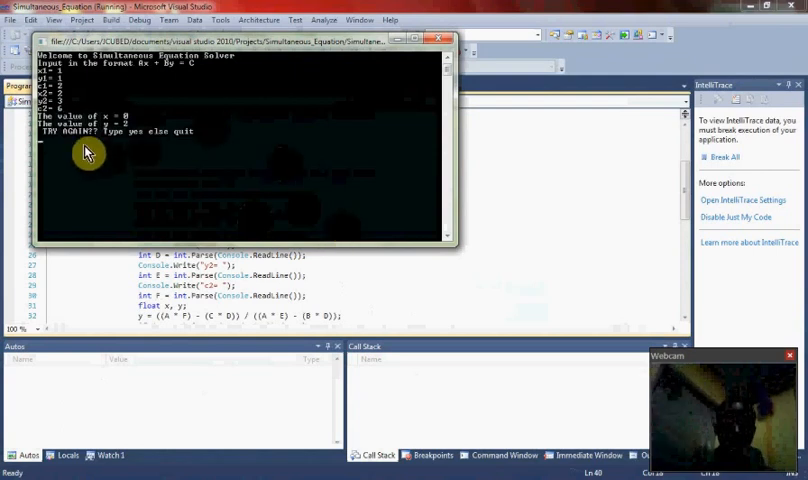
pyautogui.moveTo(88, 128)
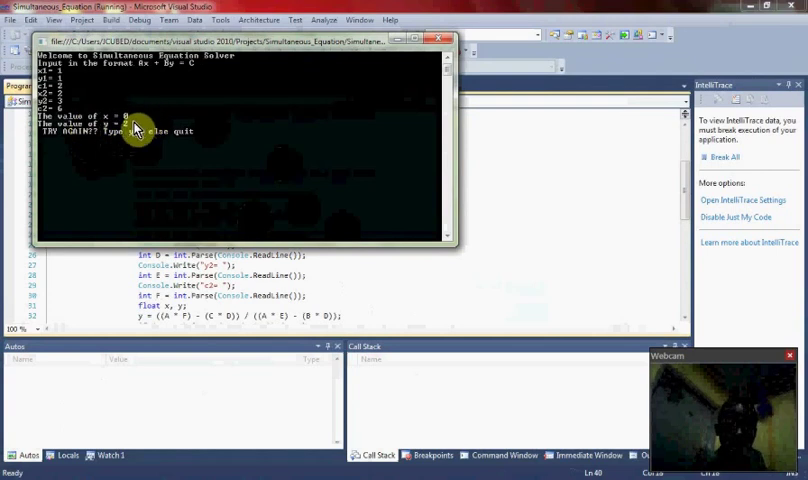
pyautogui.moveTo(148, 140)
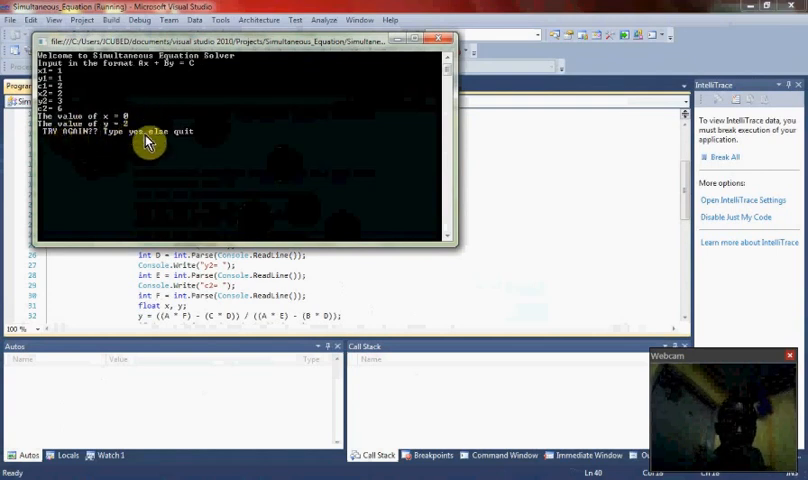
pyautogui.moveTo(223, 195)
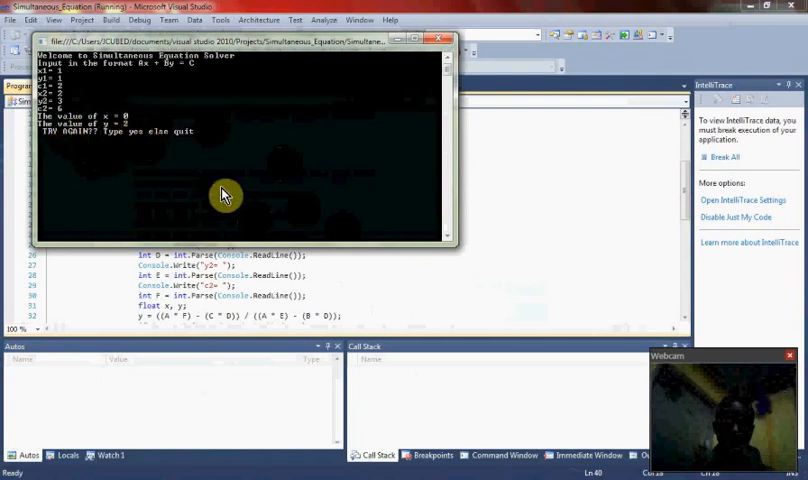
# Retry with random letters for x1, then retry with coefficients 0, 0, 56, 0, 0, 5.
pyautogui.write('yes')
pyautogui.write('jhdhfgdjhfgdgjk')
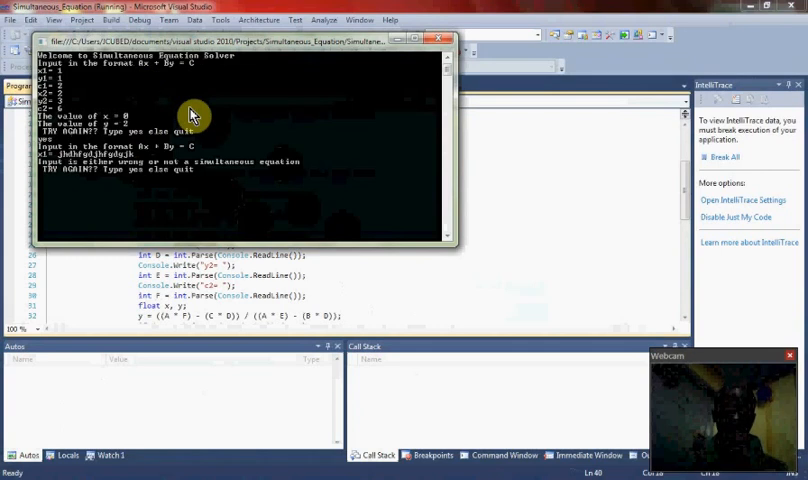
pyautogui.moveTo(213, 166)
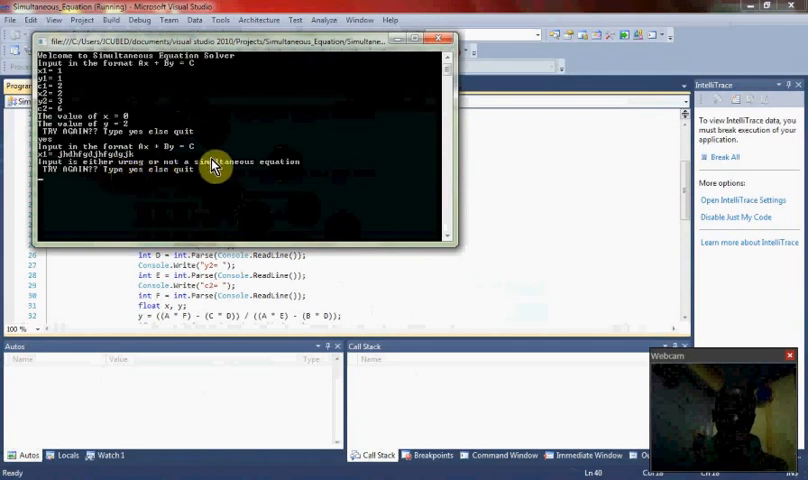
pyautogui.moveTo(178, 184)
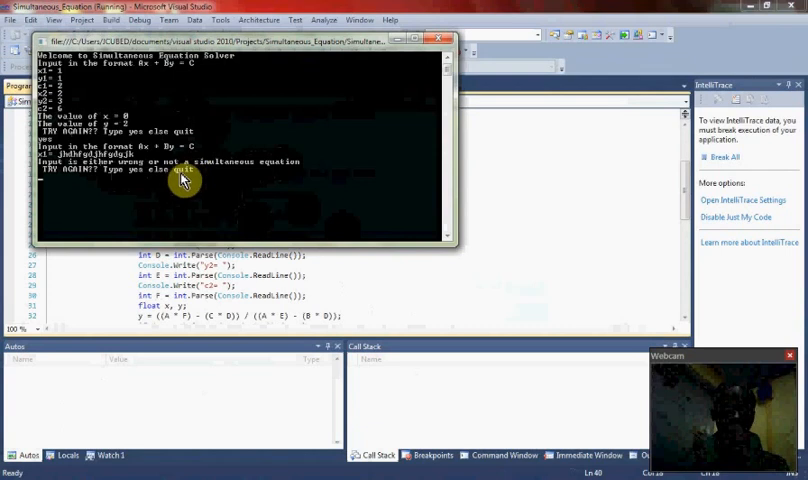
pyautogui.moveTo(205, 183)
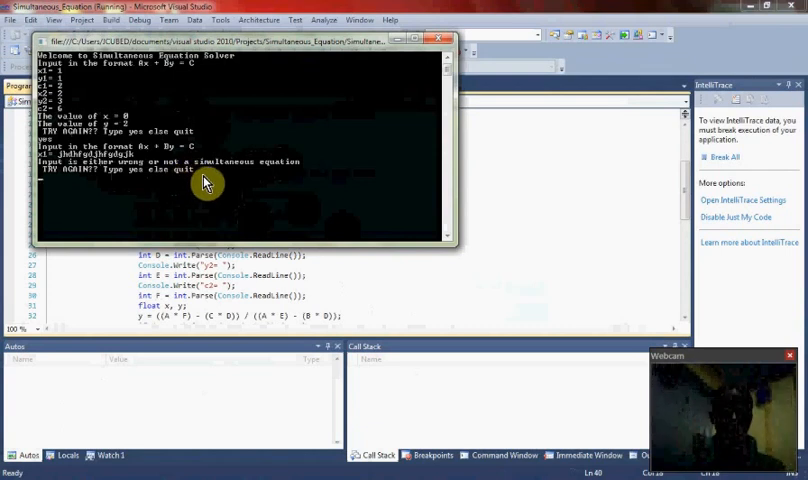
pyautogui.write('yes')
pyautogui.write('8')
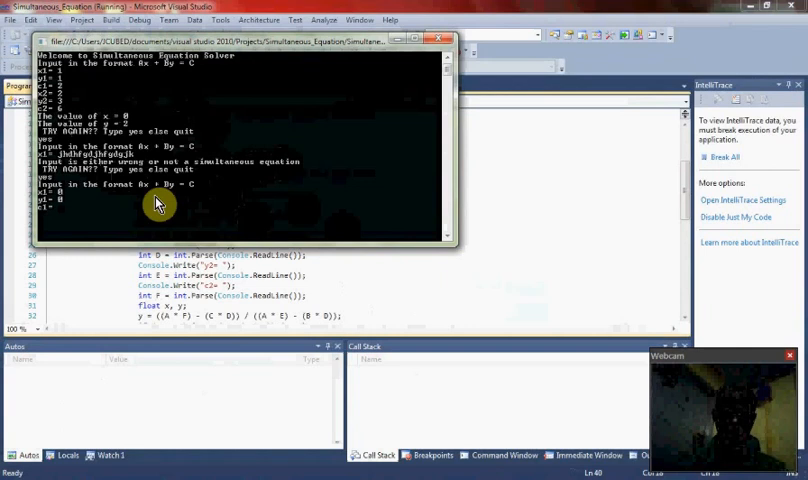
pyautogui.write('56')
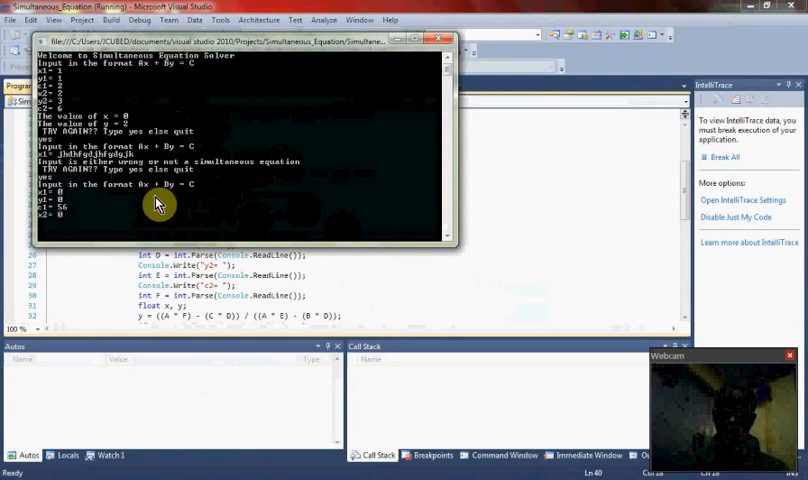
pyautogui.write('5')
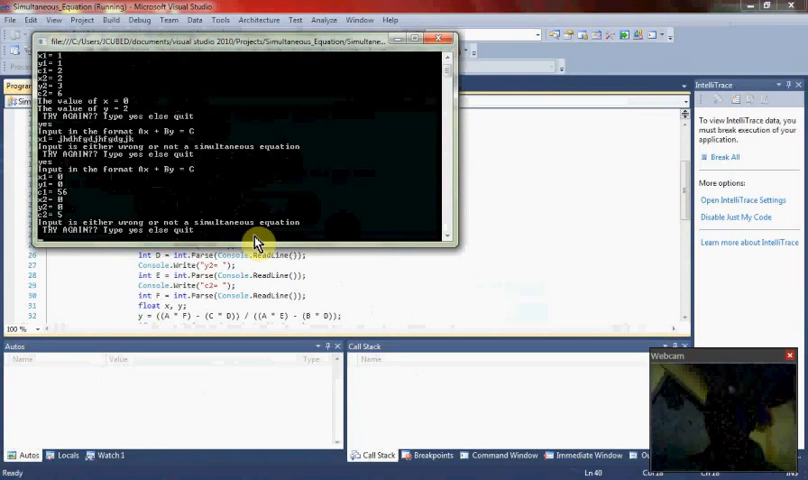
pyautogui.moveTo(443, 123)
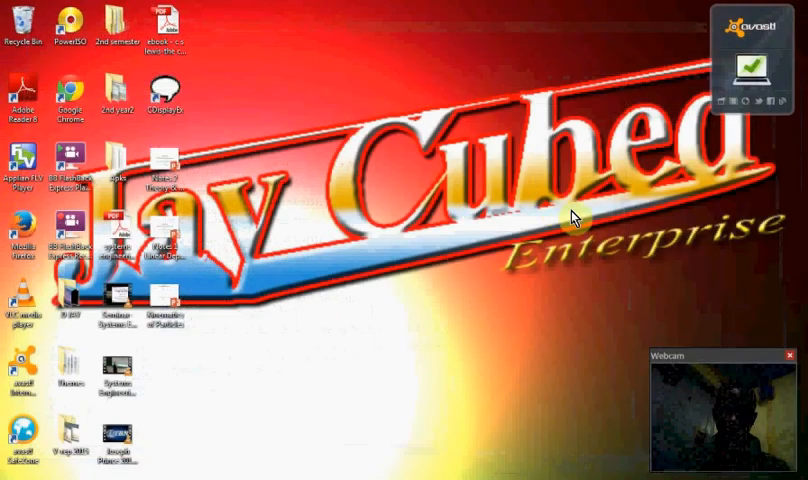
pyautogui.moveTo(530, 230)
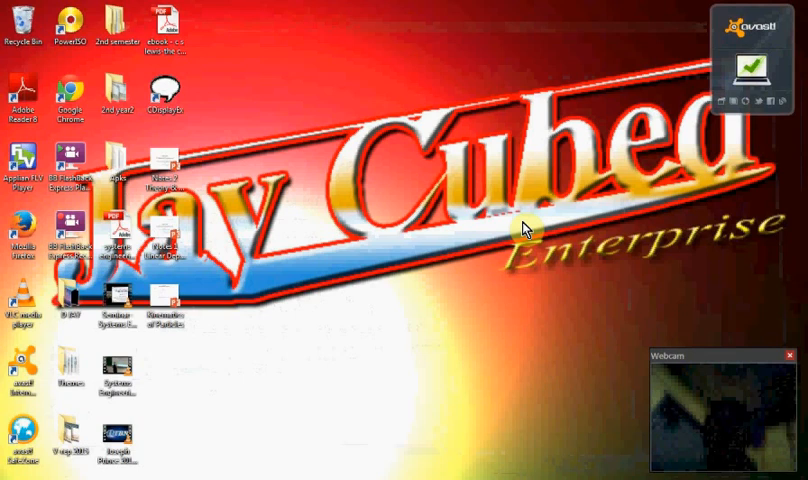